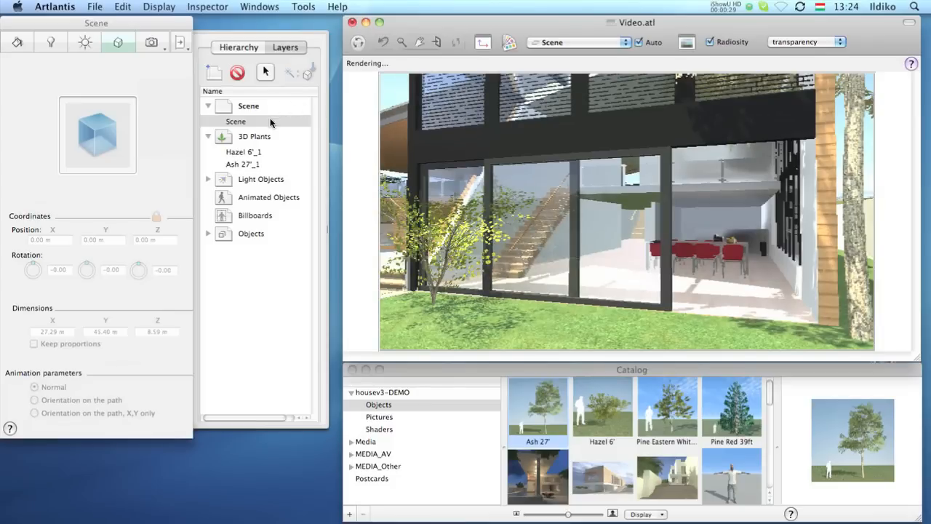
mouse_move(223, 136)
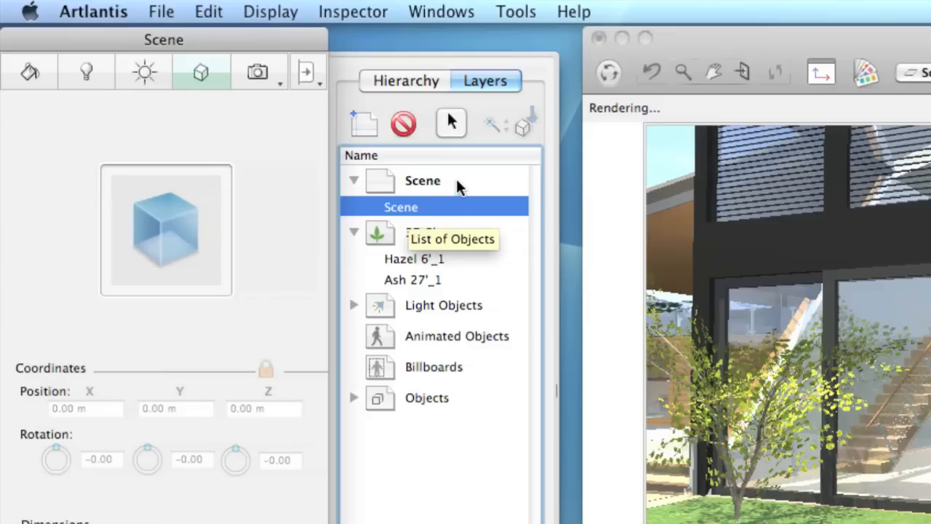
mouse_move(454, 154)
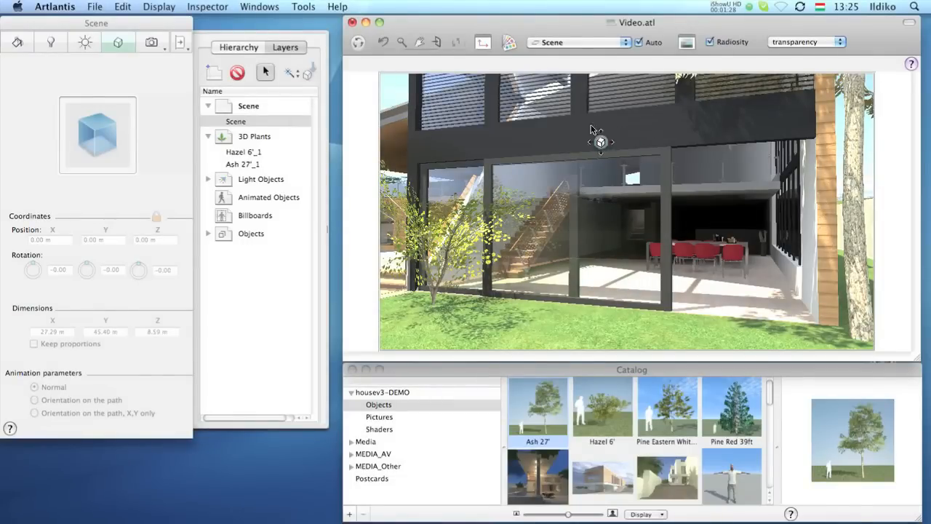
mouse_move(664, 269)
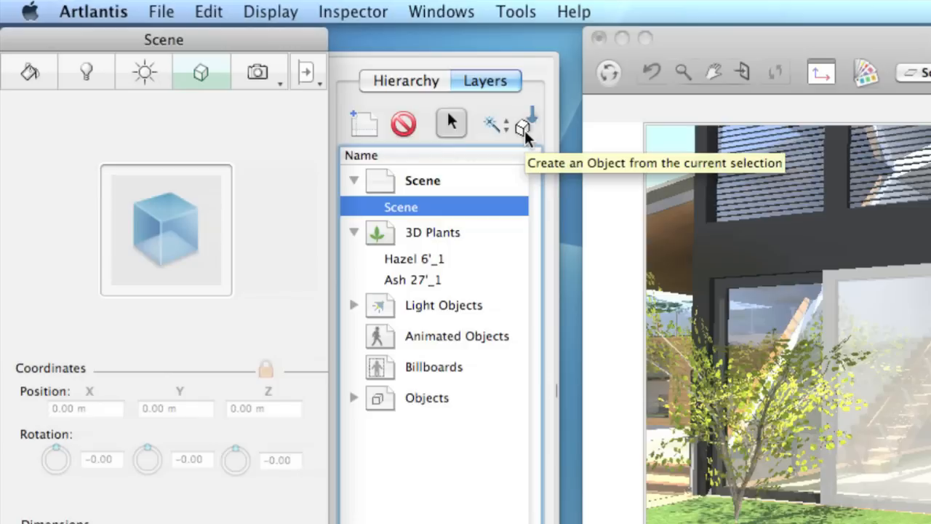
- Create an internal object named 'Door' from the door panel, kept on the Scene layer
left_click(525, 127)
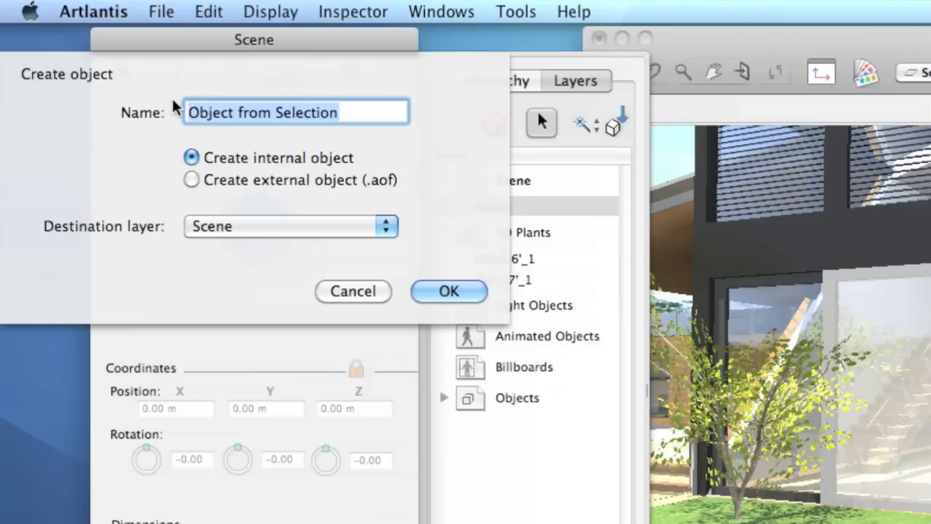
type("Do")
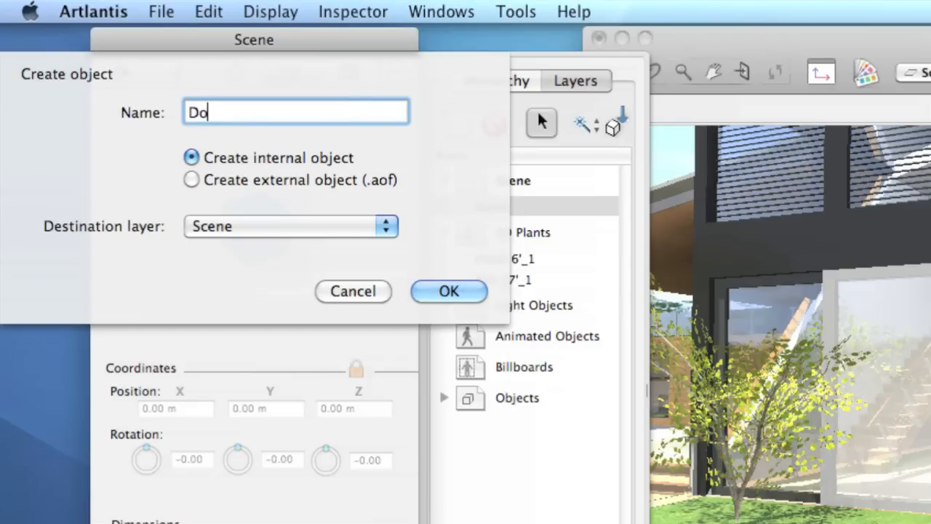
type("or")
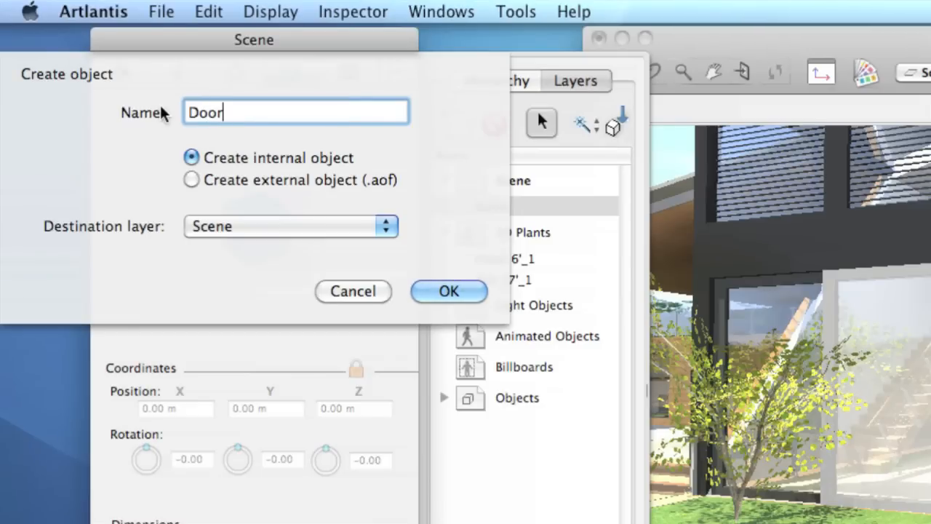
left_click(191, 180)
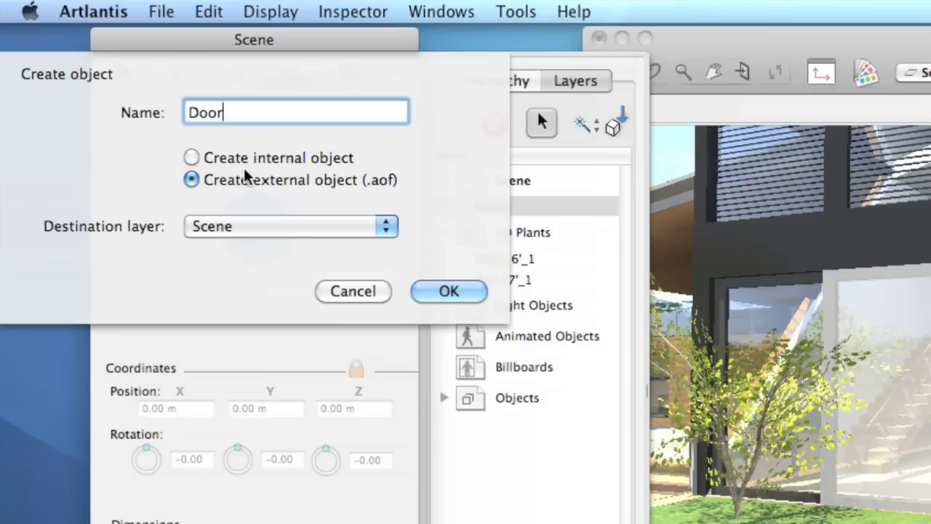
left_click(191, 157)
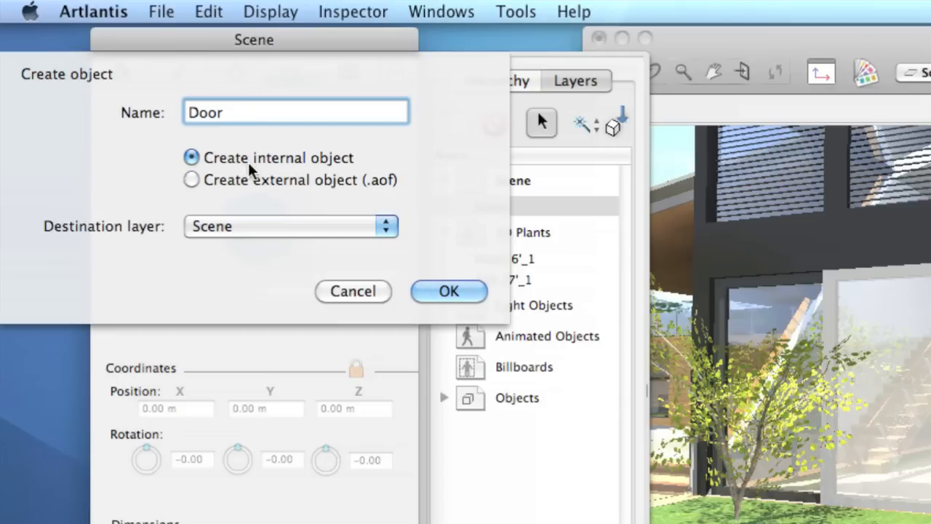
left_click(289, 225)
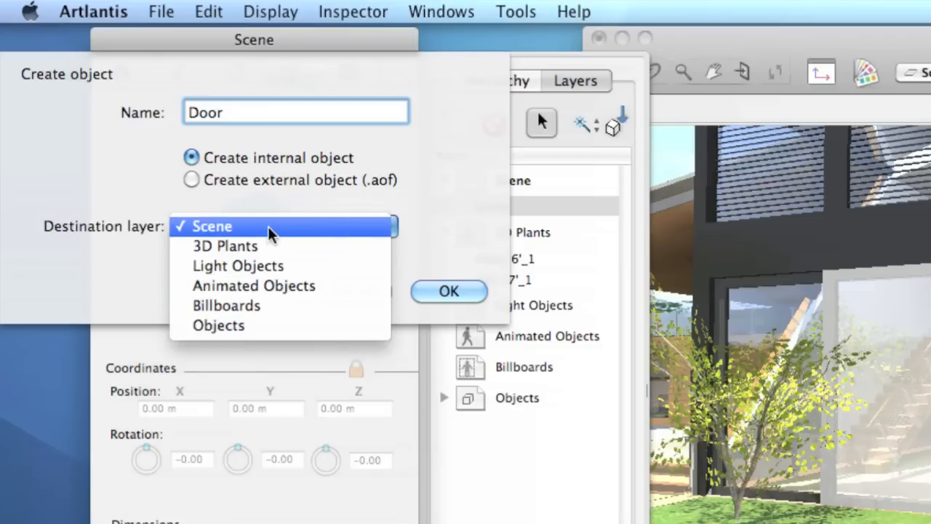
left_click(211, 225)
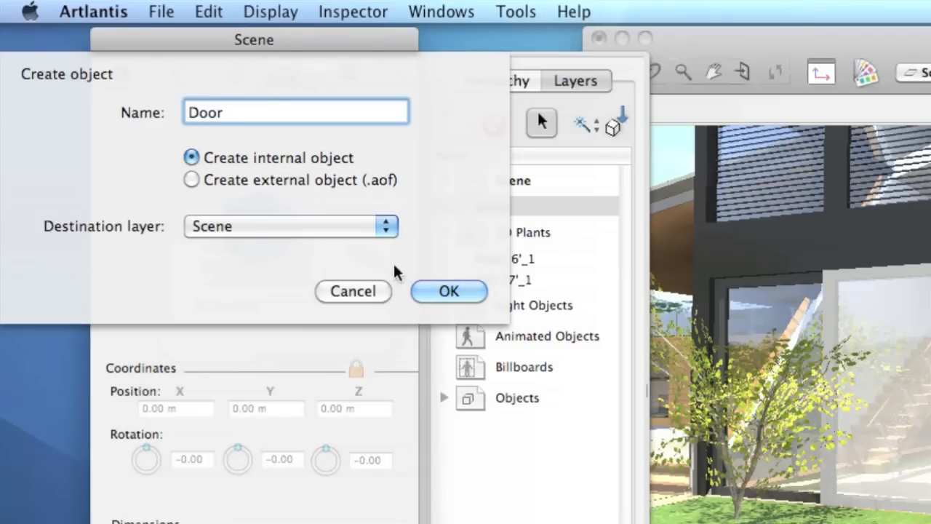
left_click(448, 291)
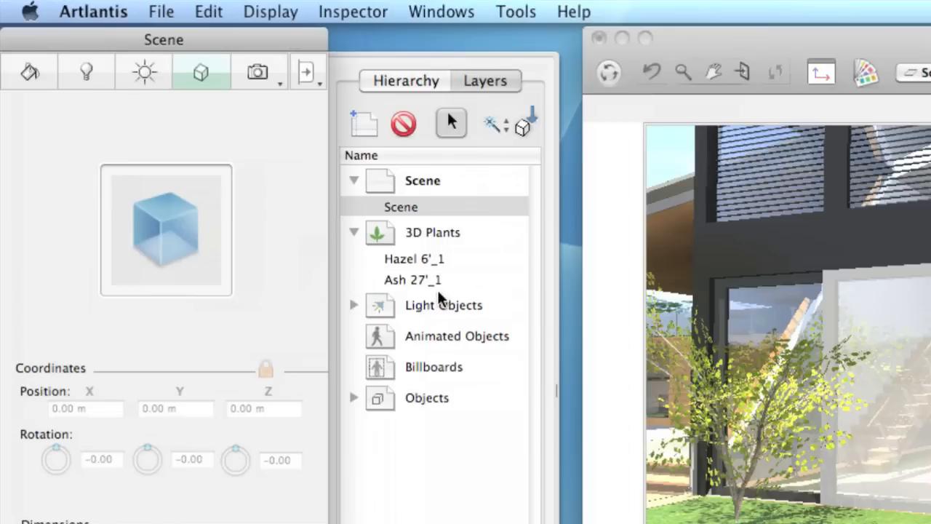
mouse_move(456, 260)
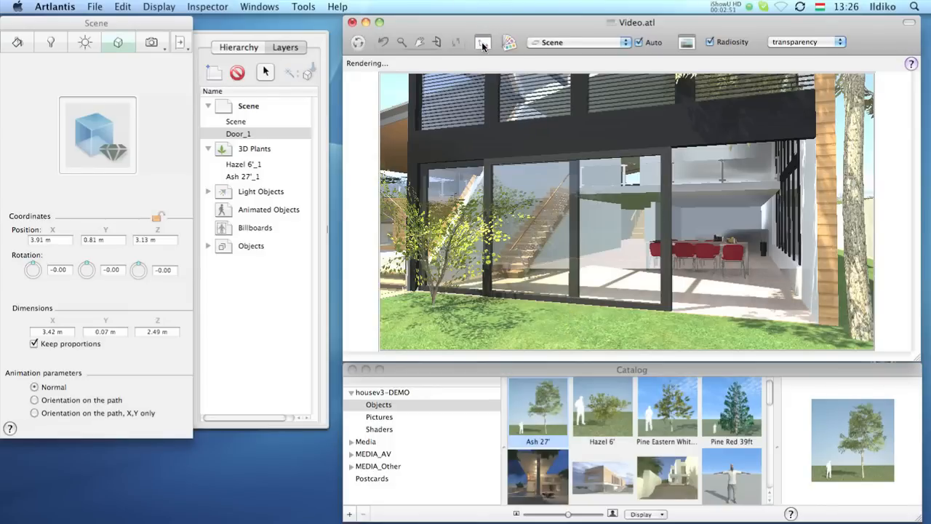
- In 2D View, move Door_1 to X 5.88 m and rotate it 26.57° about Z
left_click(482, 42)
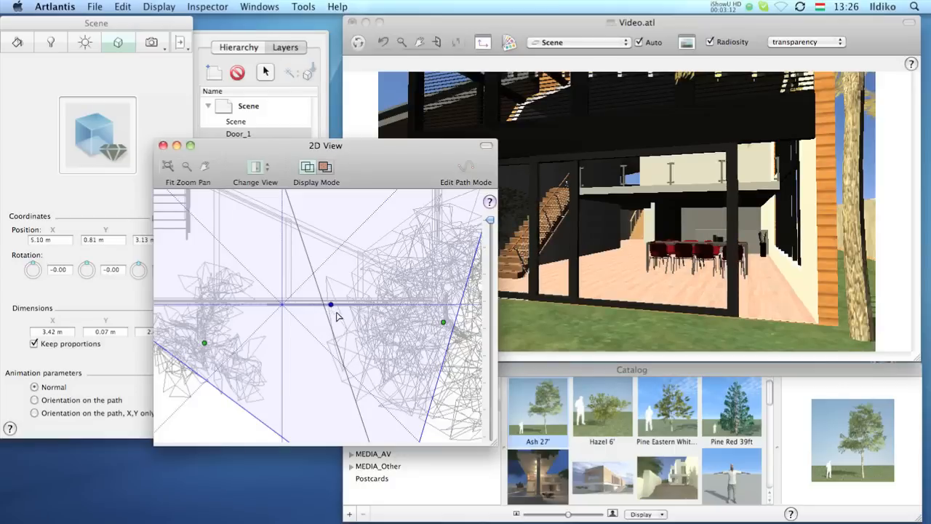
left_click_drag(331, 304, 362, 304)
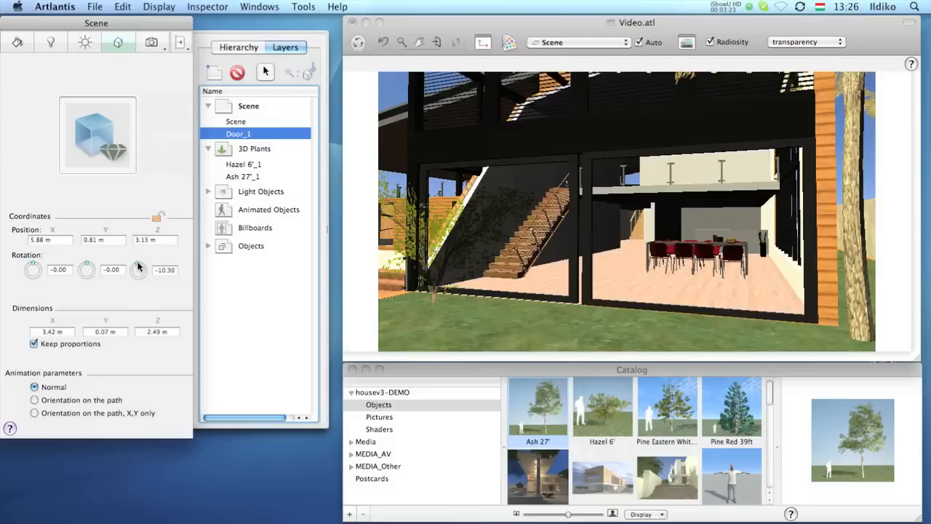
left_click_drag(138, 269, 143, 265)
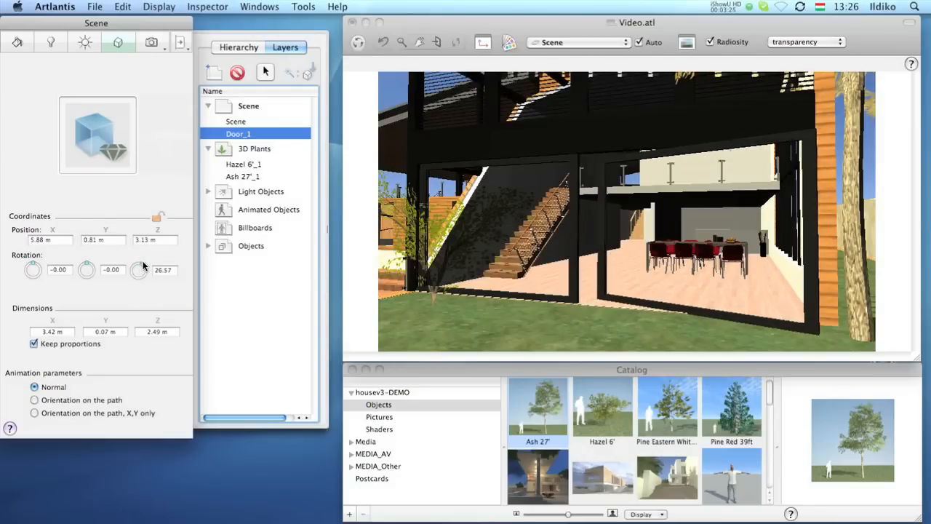